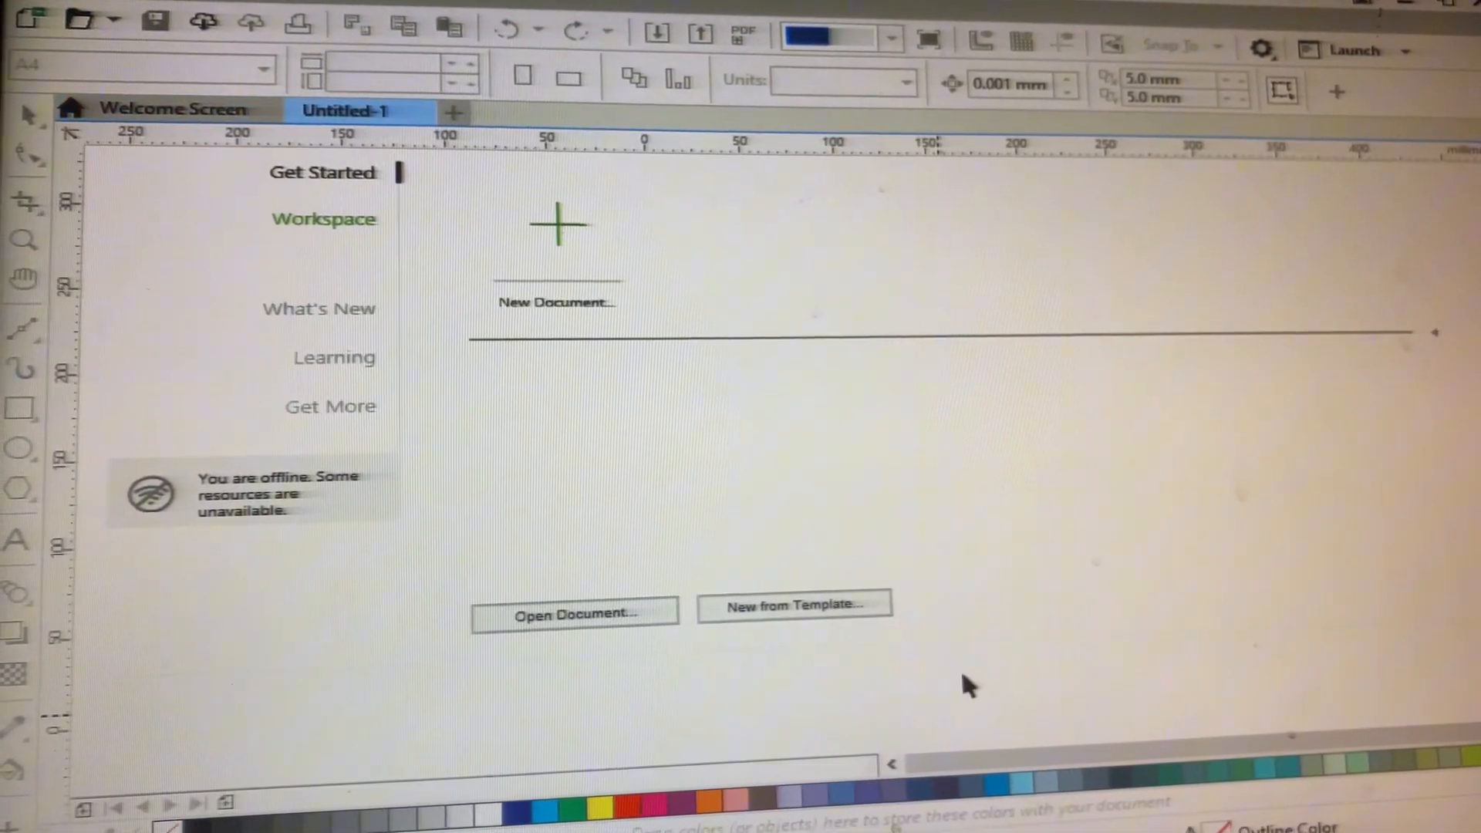
Create a blank new A4 document and switch its page to landscape orientation.
{"action": "left_click", "coordinate": [557, 236]}
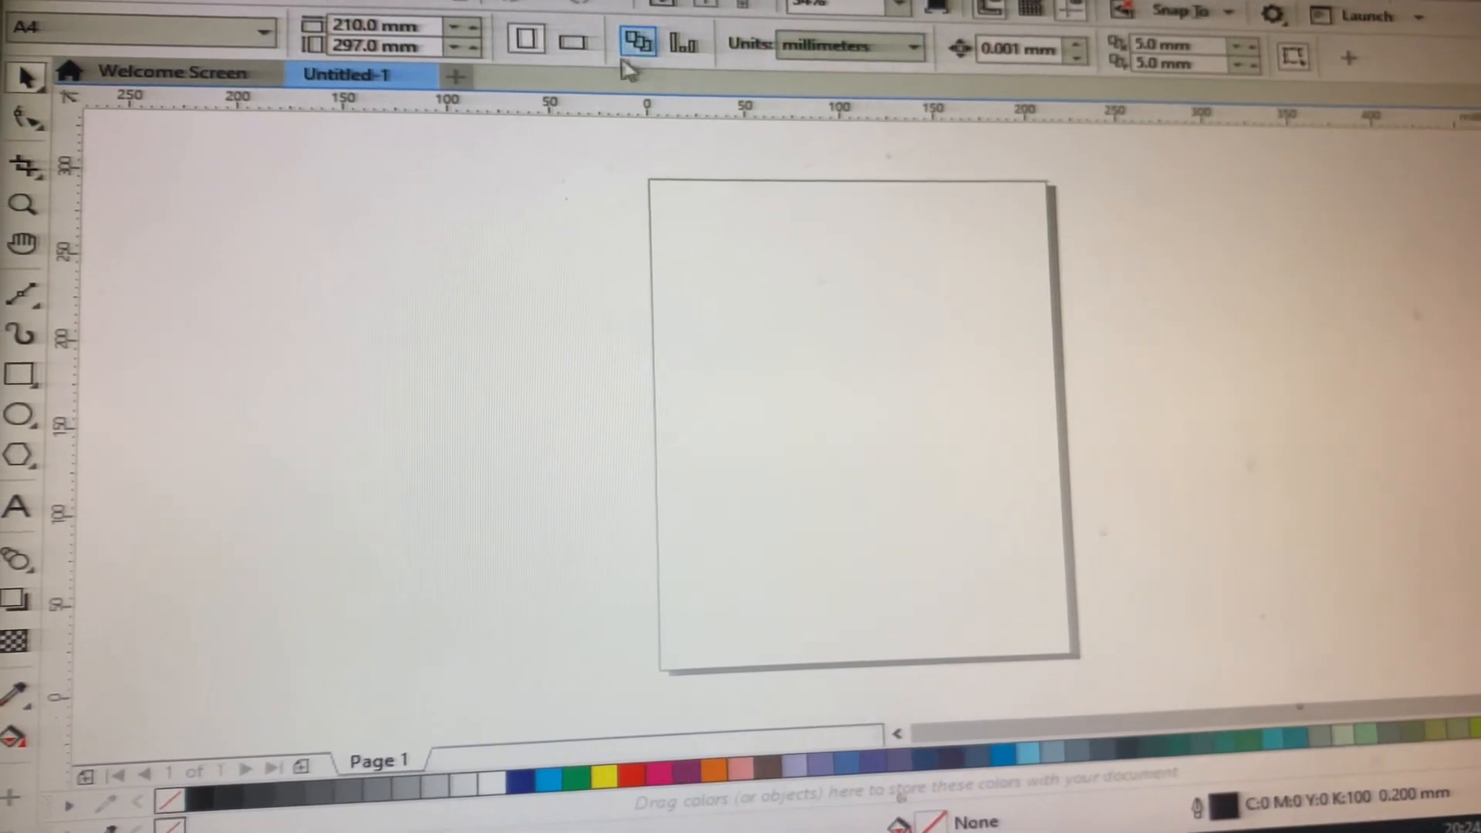
{"action": "left_click", "coordinate": [583, 31]}
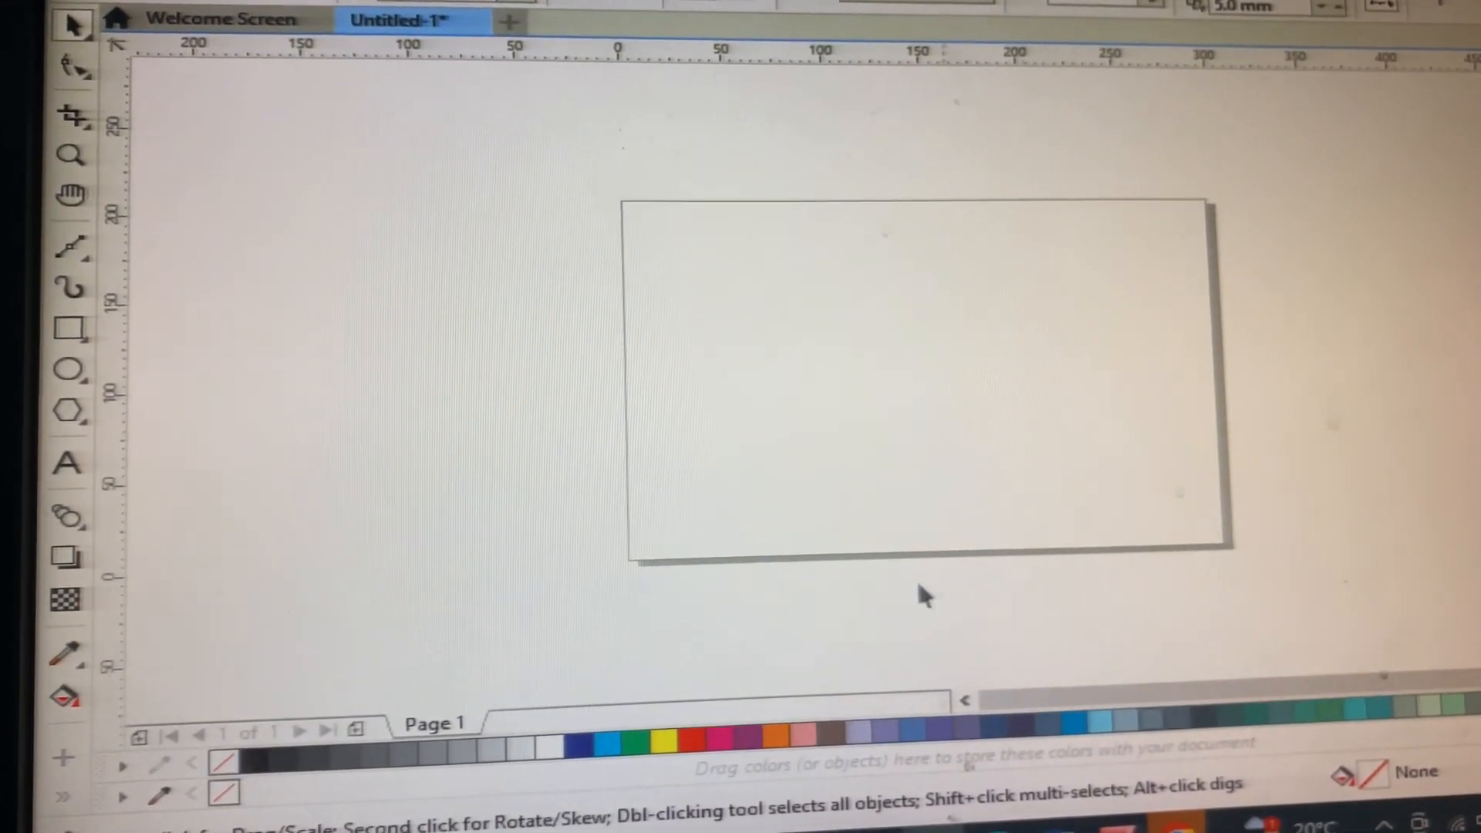
{"action": "left_click", "coordinate": [63, 463]}
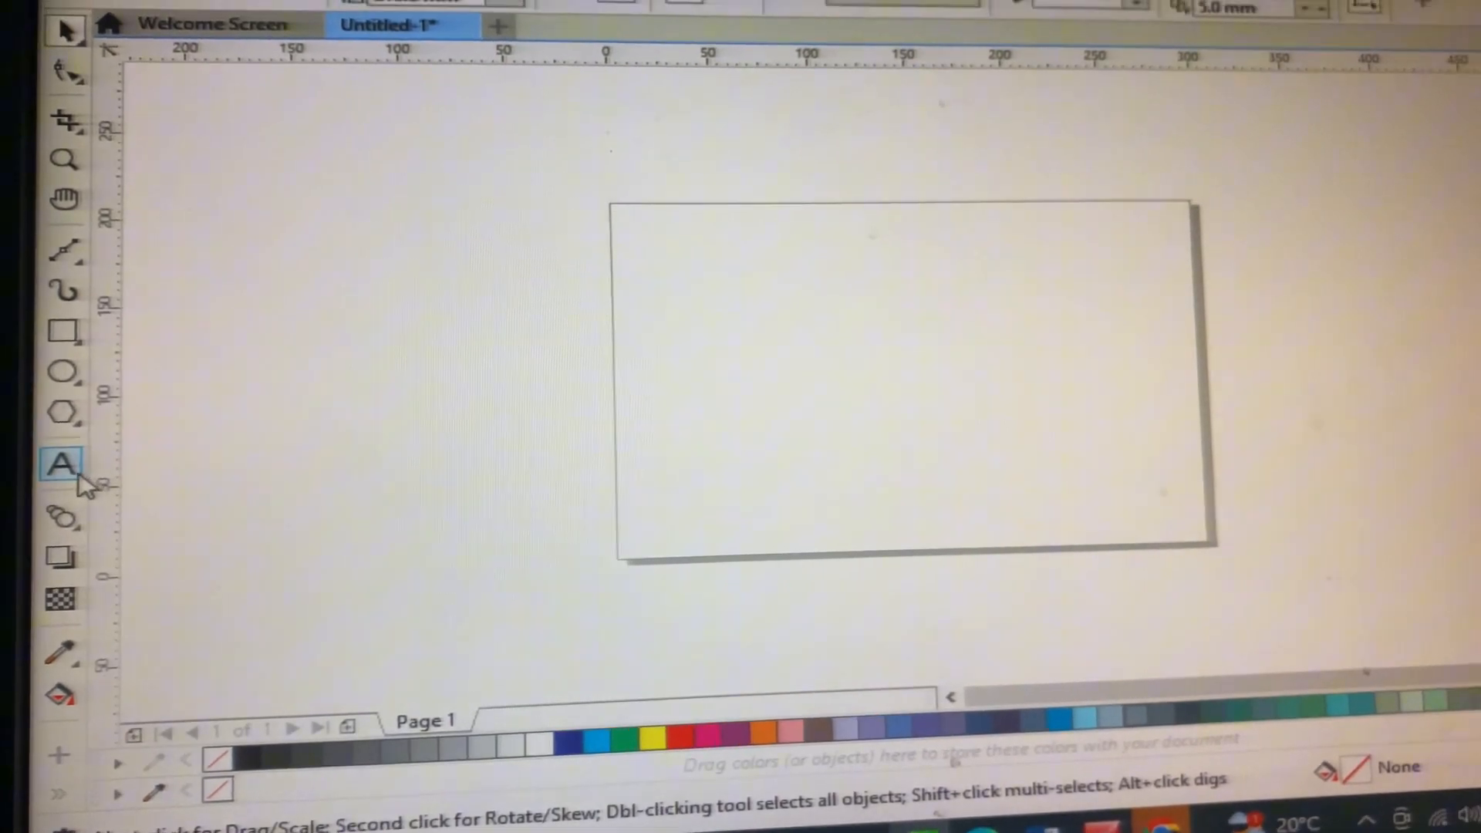
Place the artistic text JIGRA near the upper left of the page.
{"action": "left_click", "coordinate": [59, 463]}
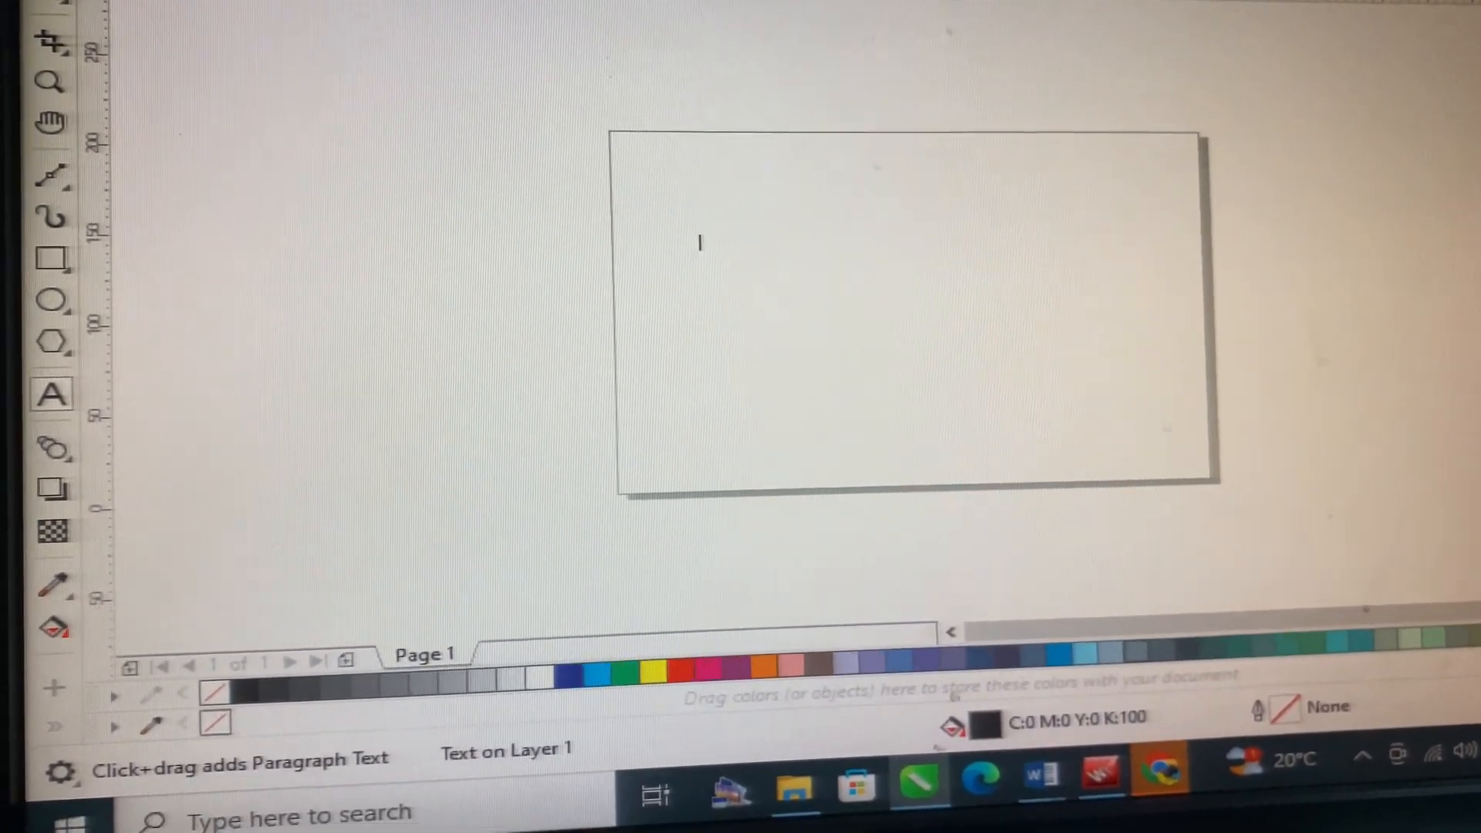
{"action": "type", "text": "JI"}
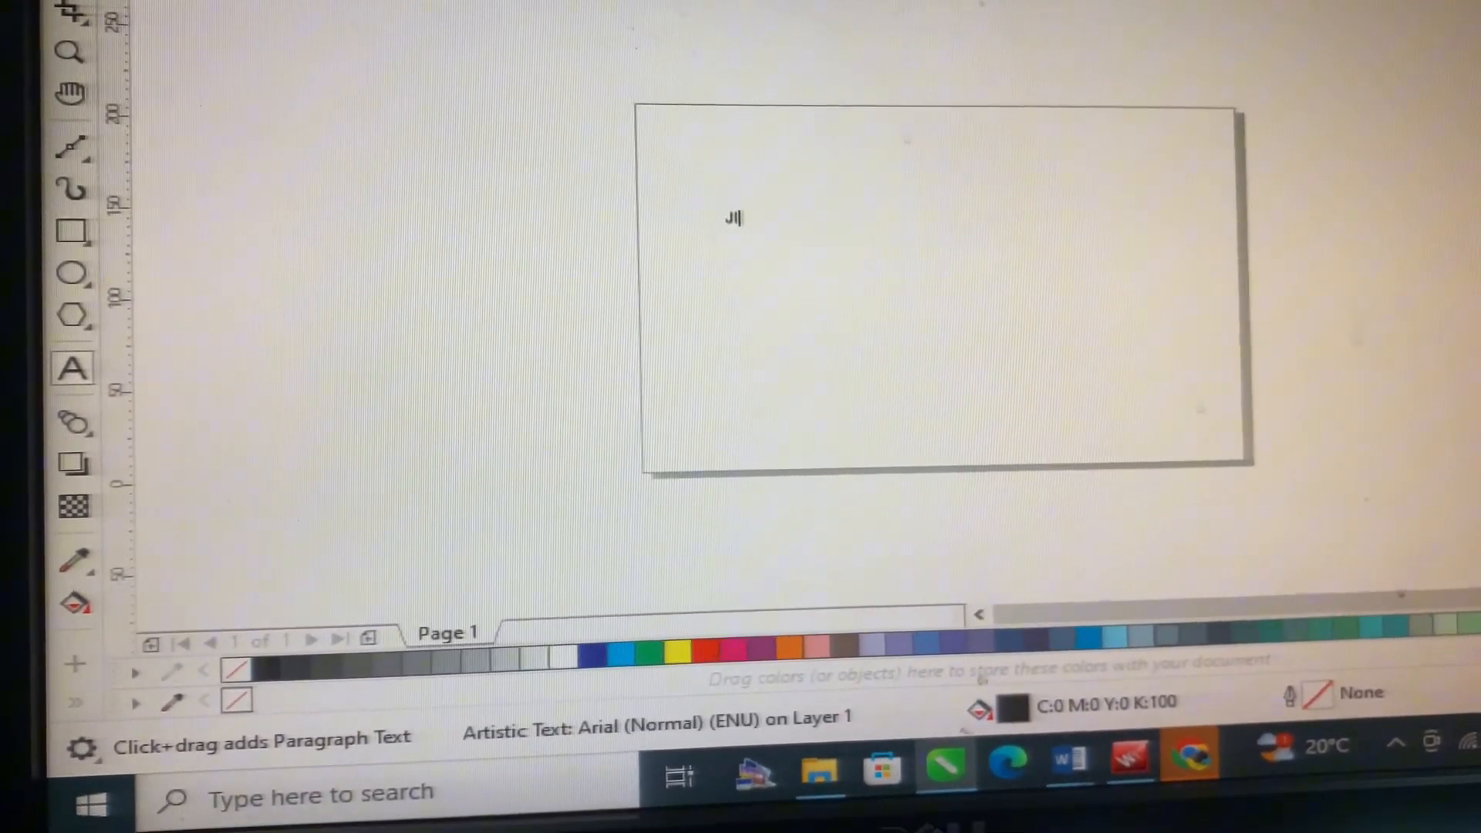
{"action": "type", "text": "GRA"}
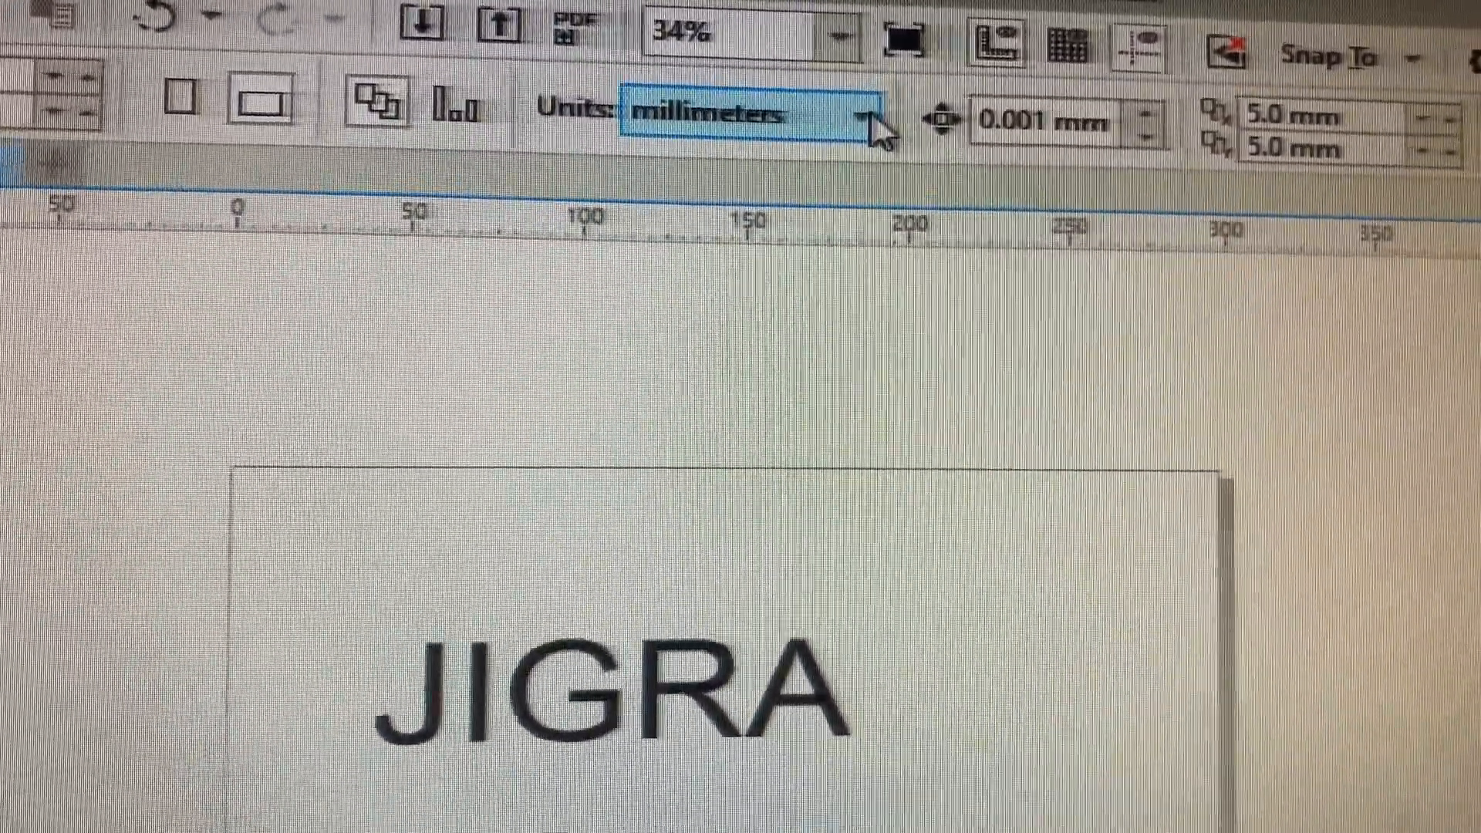
Change the document units from millimeters to centimeters and select the JIGRA text.
{"action": "left_click", "coordinate": [756, 111]}
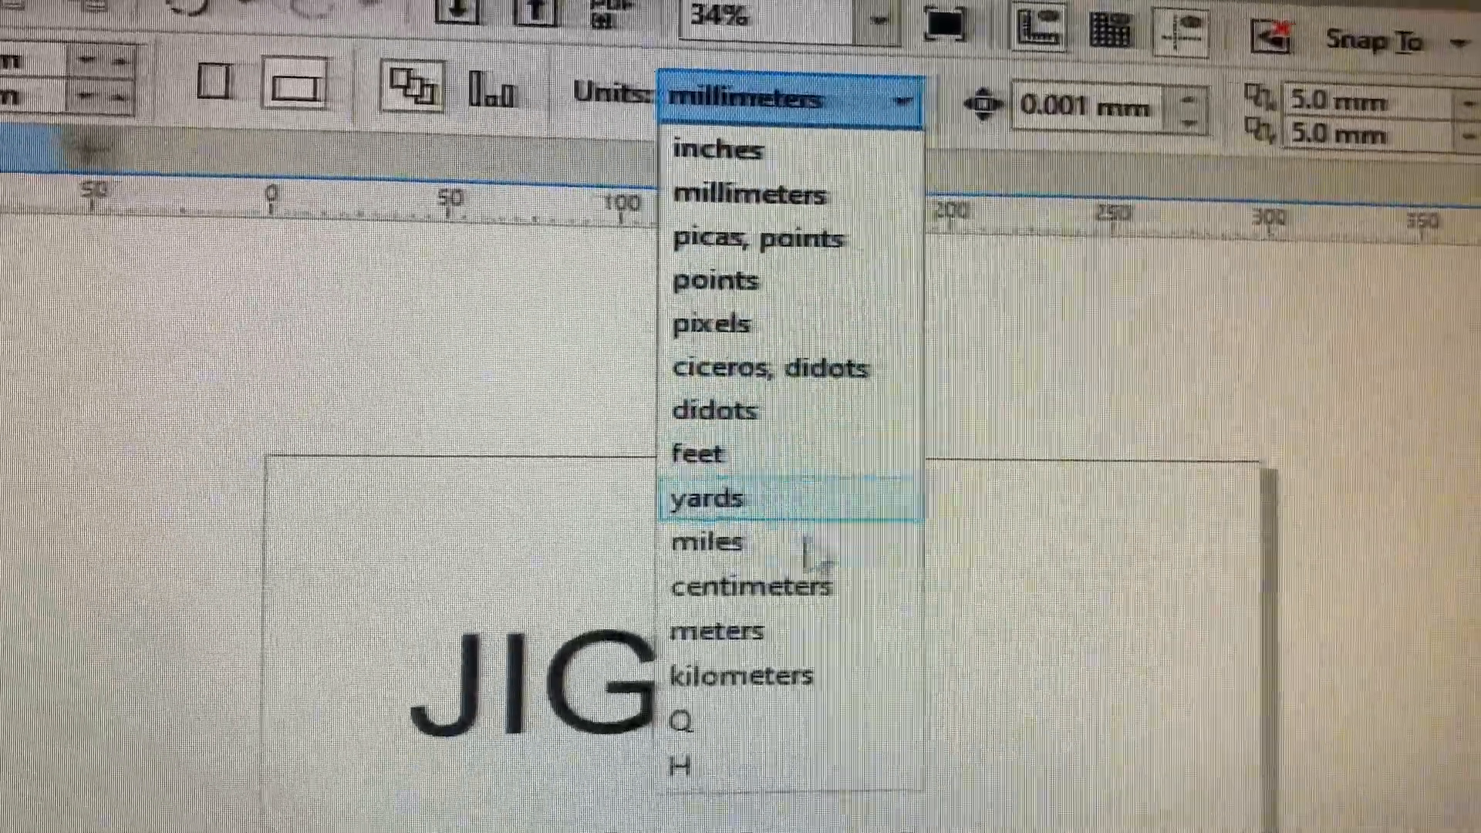
{"action": "left_click", "coordinate": [751, 586]}
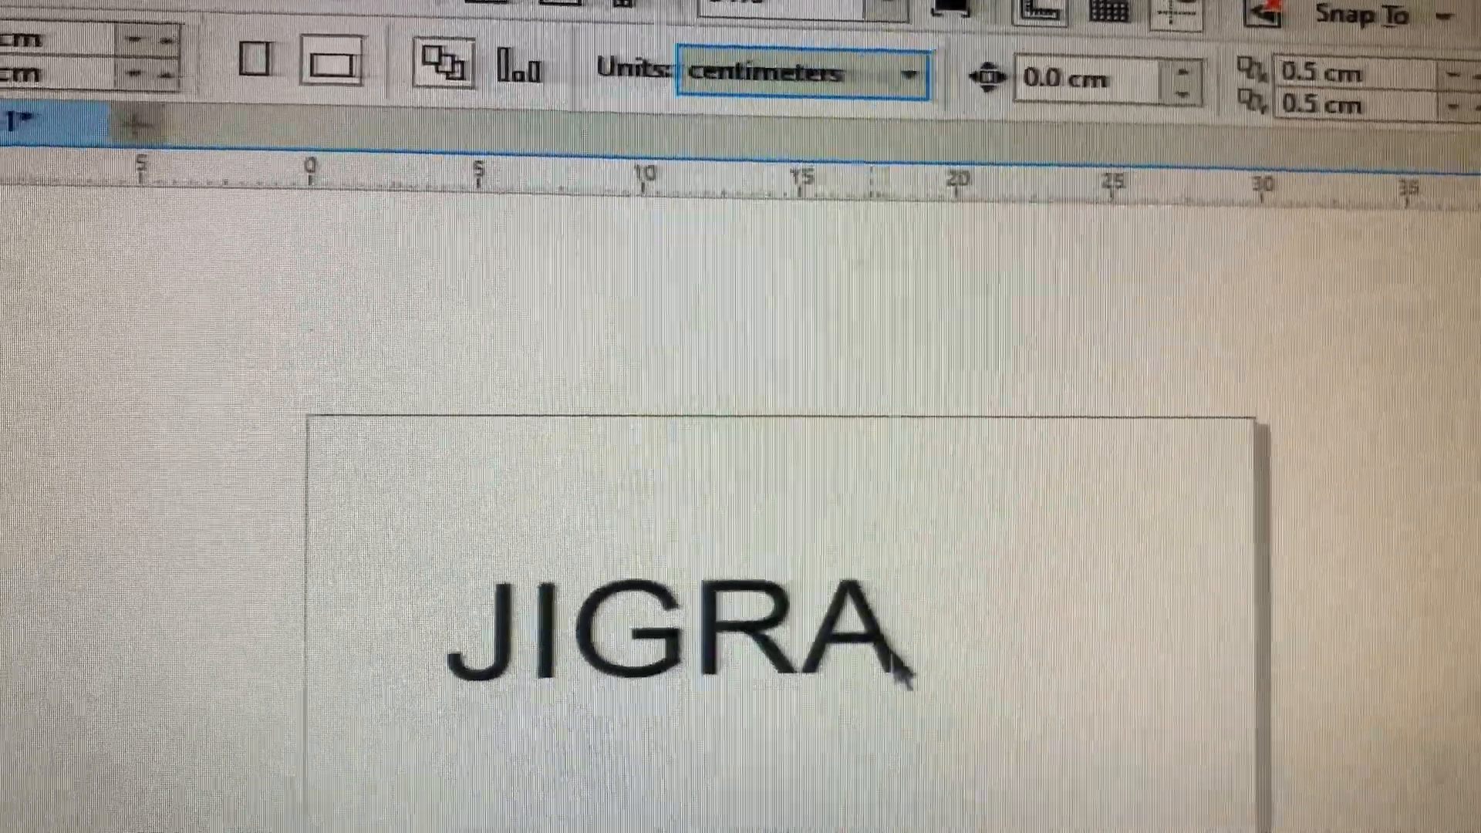
{"action": "left_click", "coordinate": [680, 632]}
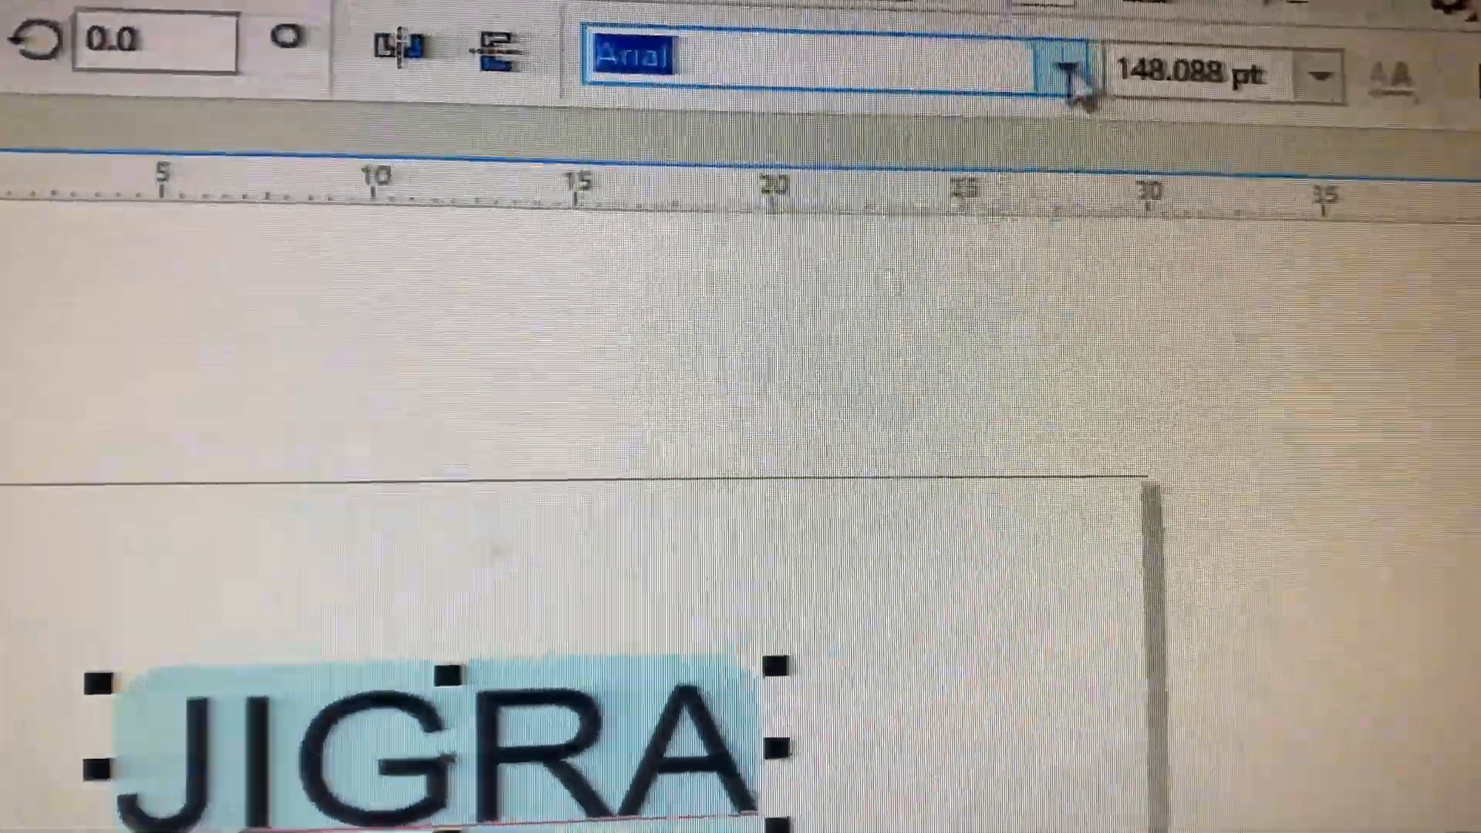
Set JIGRA in Baskerville Old Face from the font list.
{"action": "left_click", "coordinate": [1072, 67]}
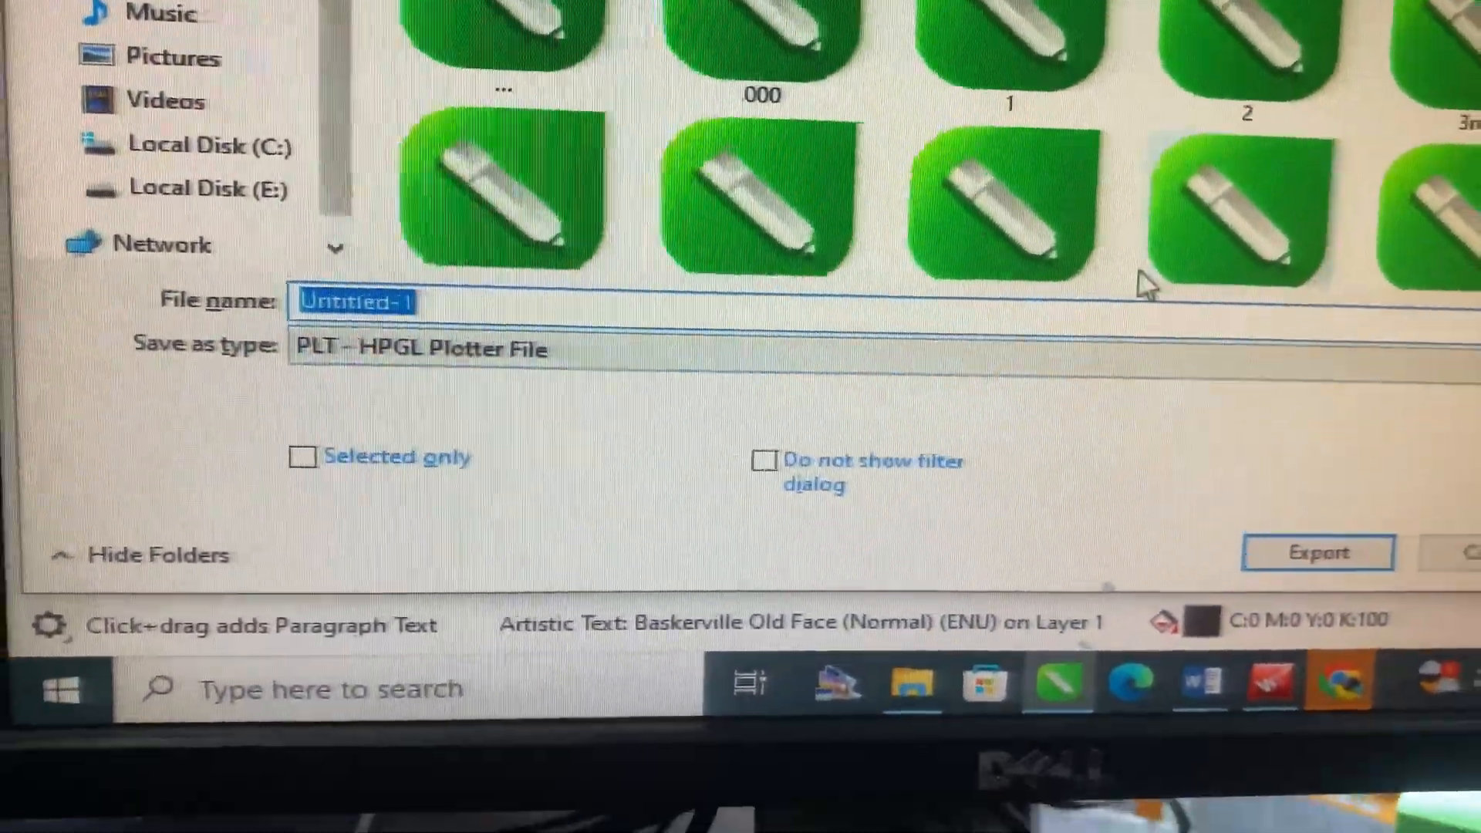
Export the design as HPGL plotter file 'JIGRA 2' at A4, 100% scale.
{"action": "type", "text": "JIGRA 2"}
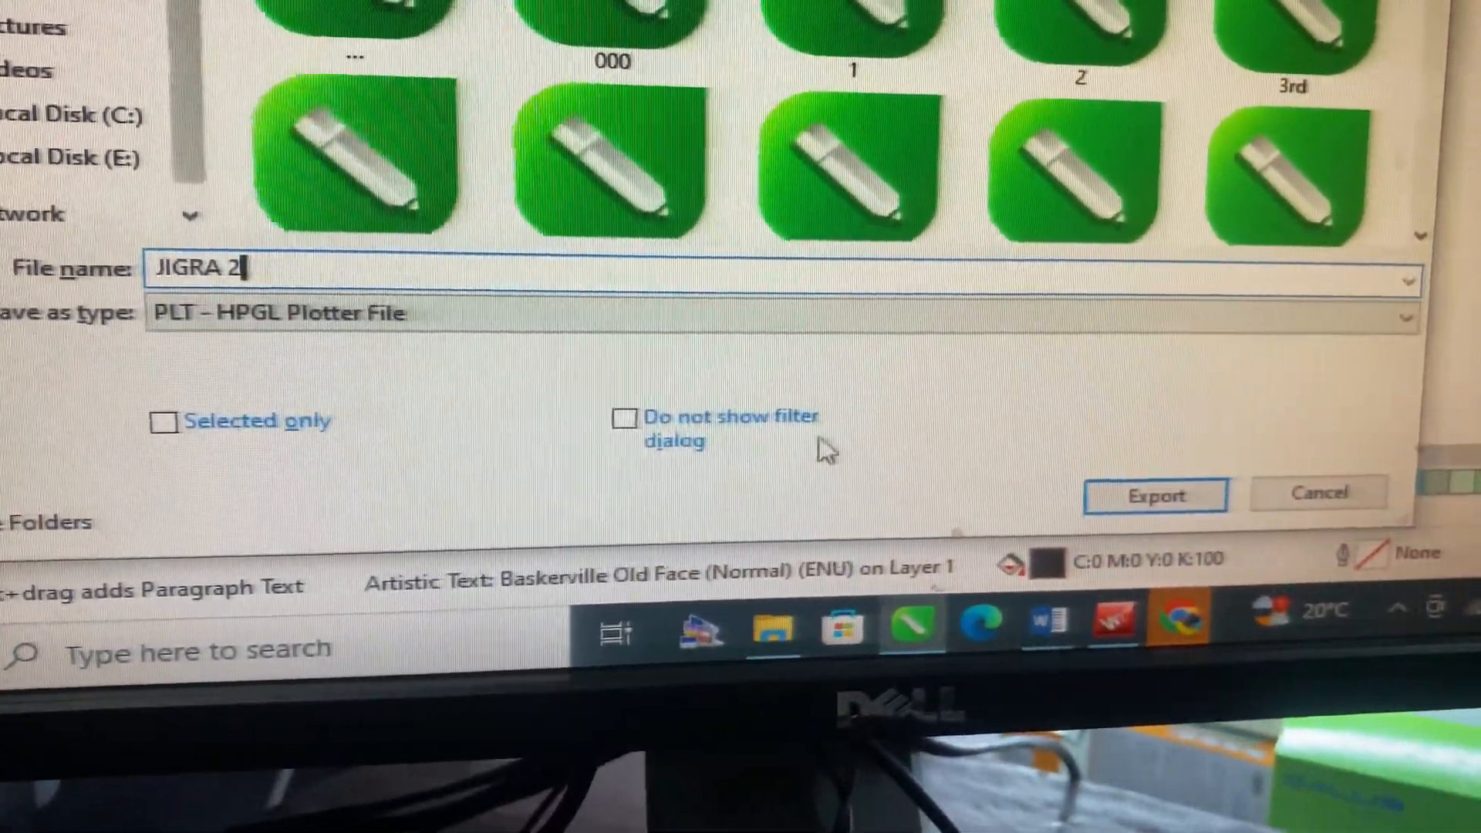
{"action": "left_click", "coordinate": [1154, 495]}
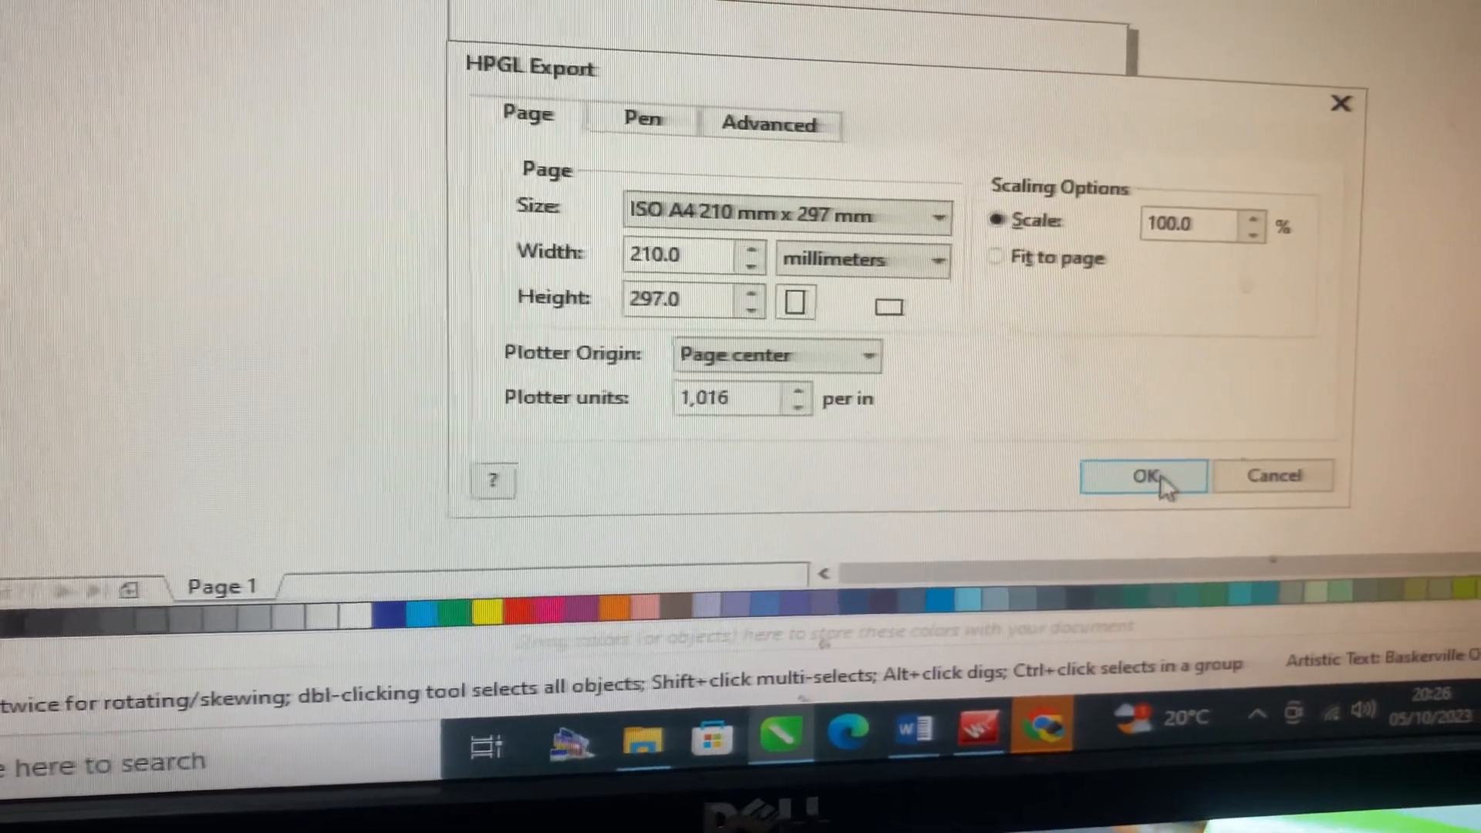
{"action": "left_click", "coordinate": [1142, 475]}
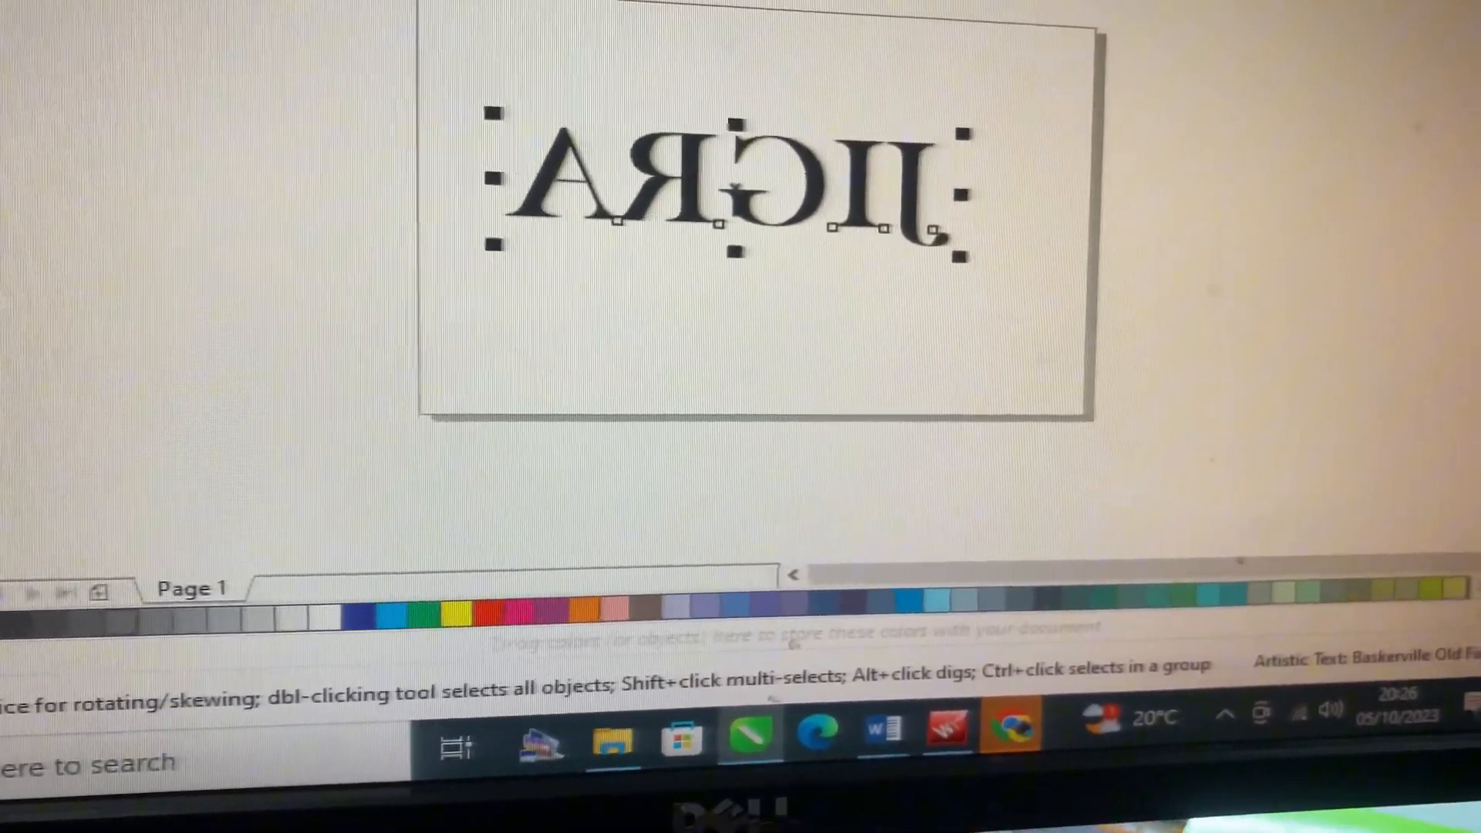